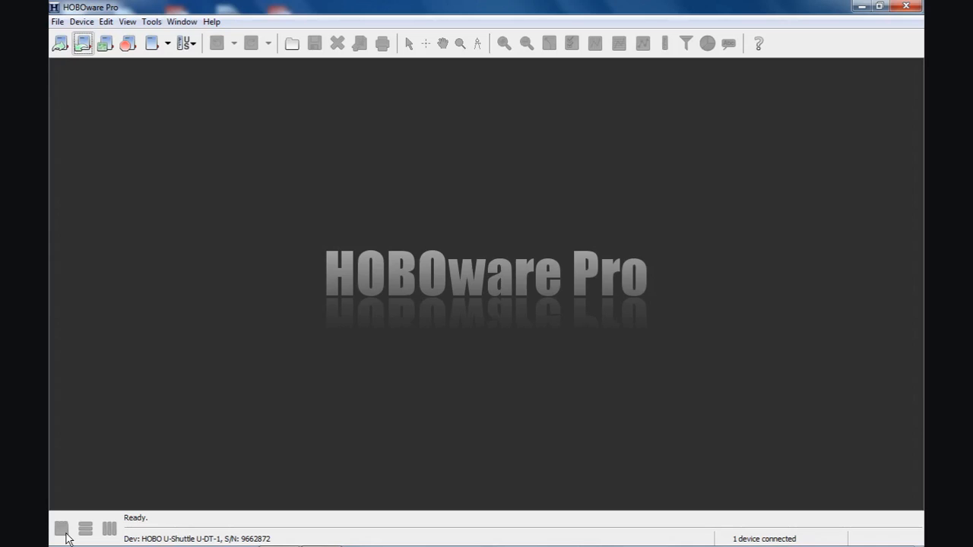
mouse_move(213, 532)
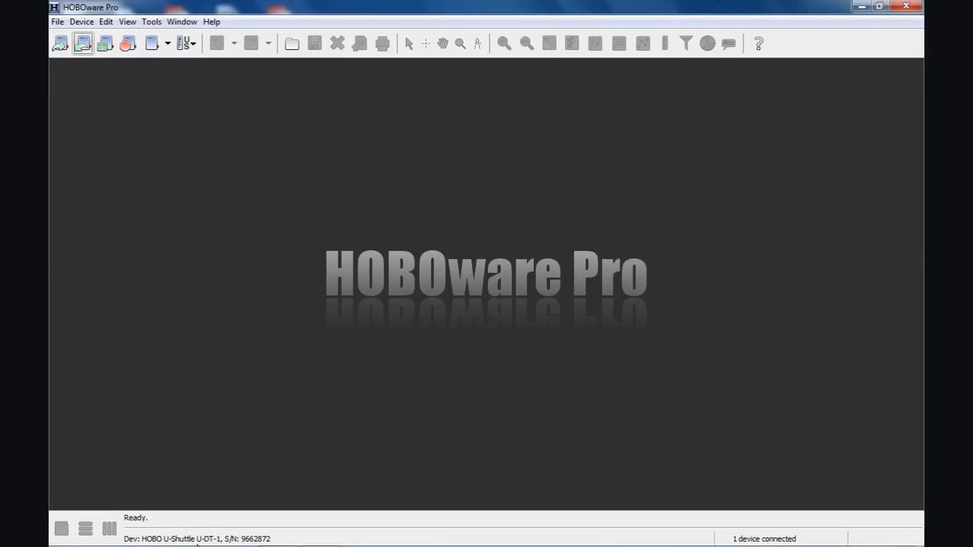
mouse_move(196, 454)
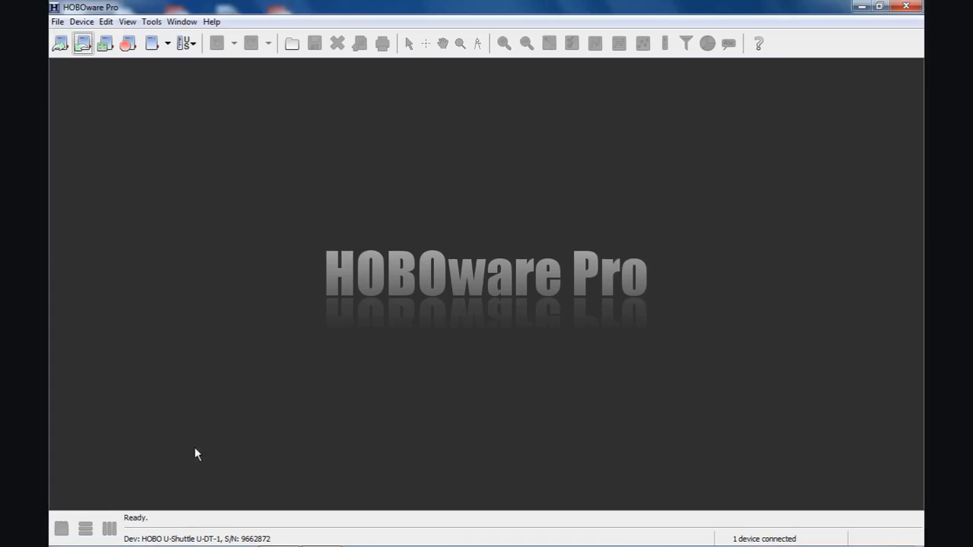
mouse_move(200, 419)
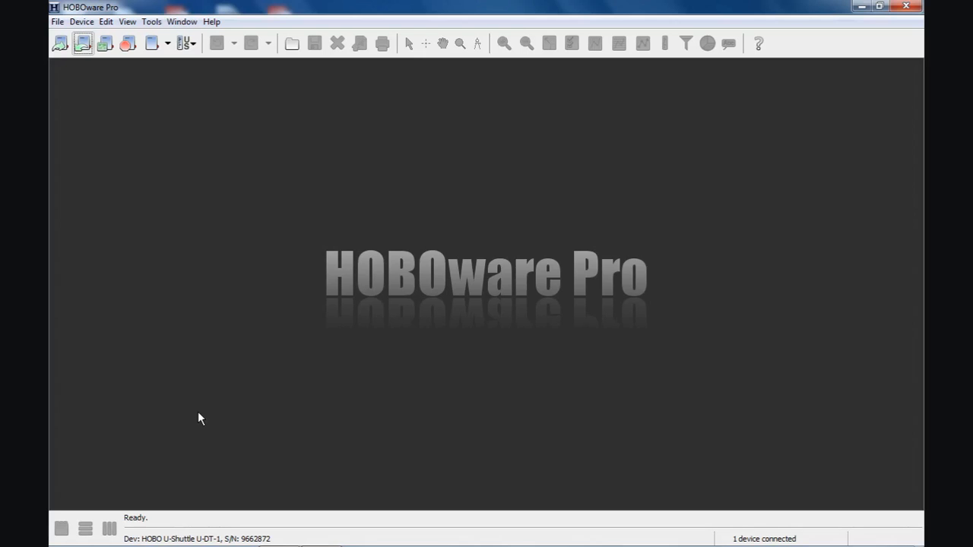
mouse_move(159, 174)
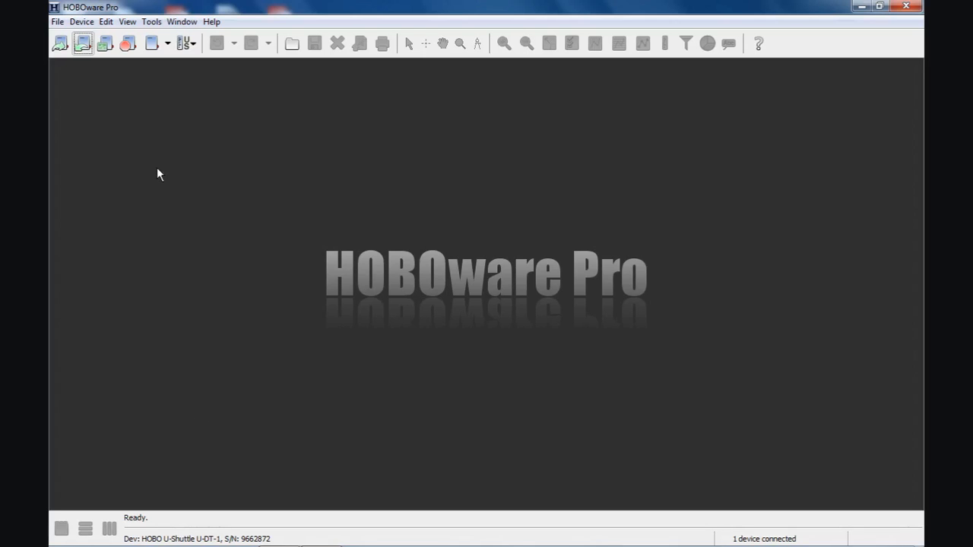
mouse_move(97, 82)
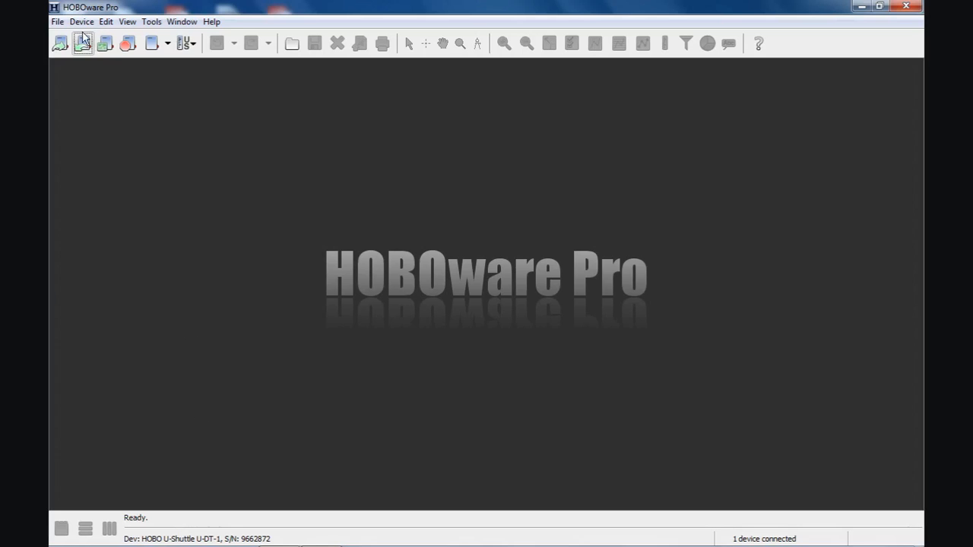
Step: Bring up the U-Shuttle Management window to review batteries, clock status and stored files
click(81, 21)
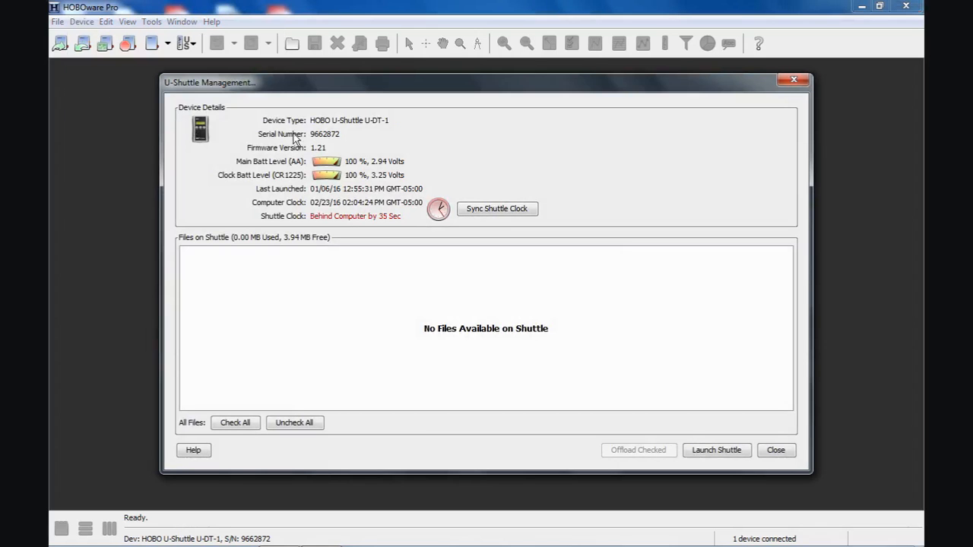
mouse_move(369, 135)
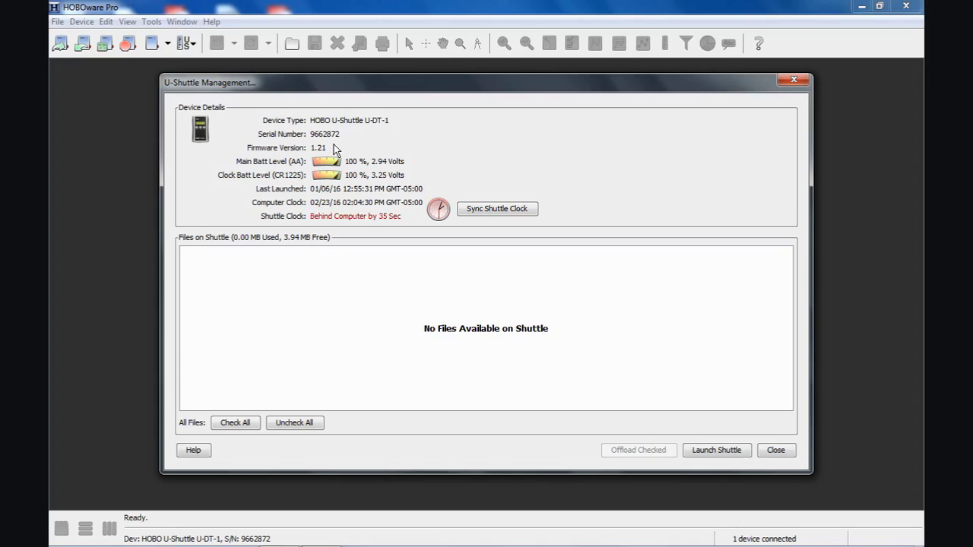
mouse_move(428, 144)
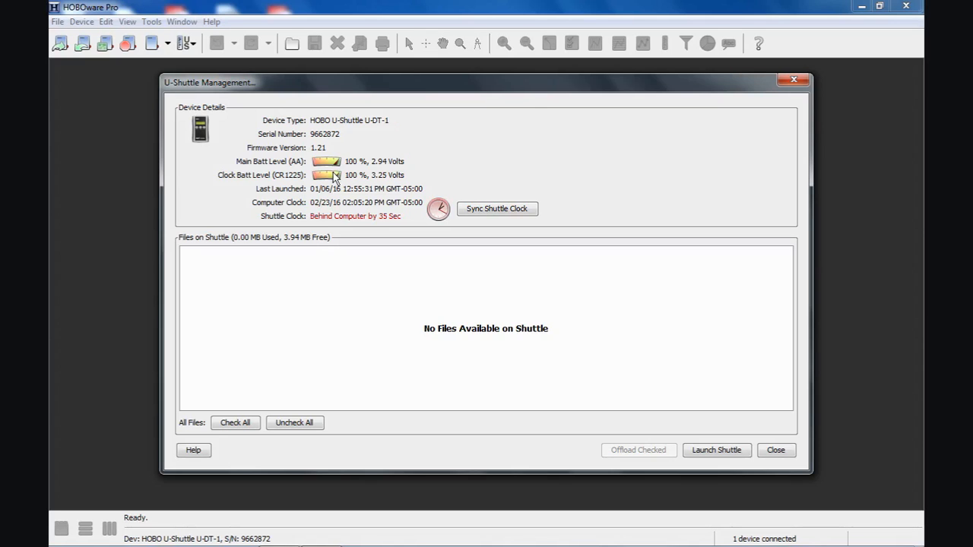
mouse_move(395, 192)
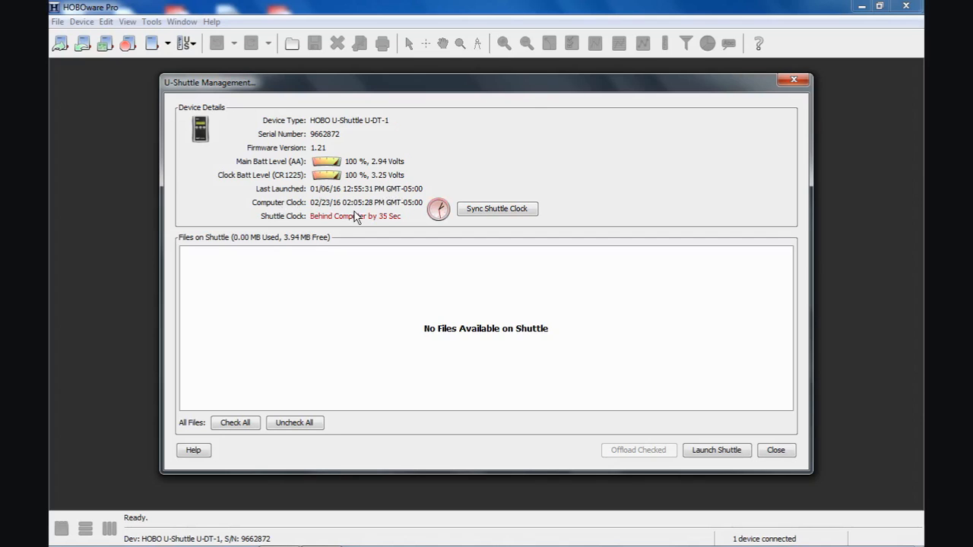
mouse_move(388, 245)
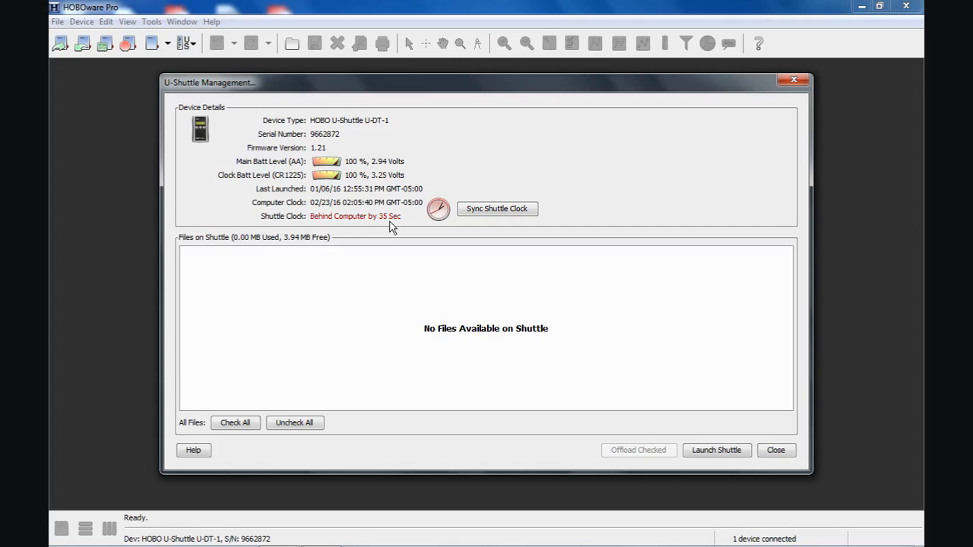
mouse_move(497, 209)
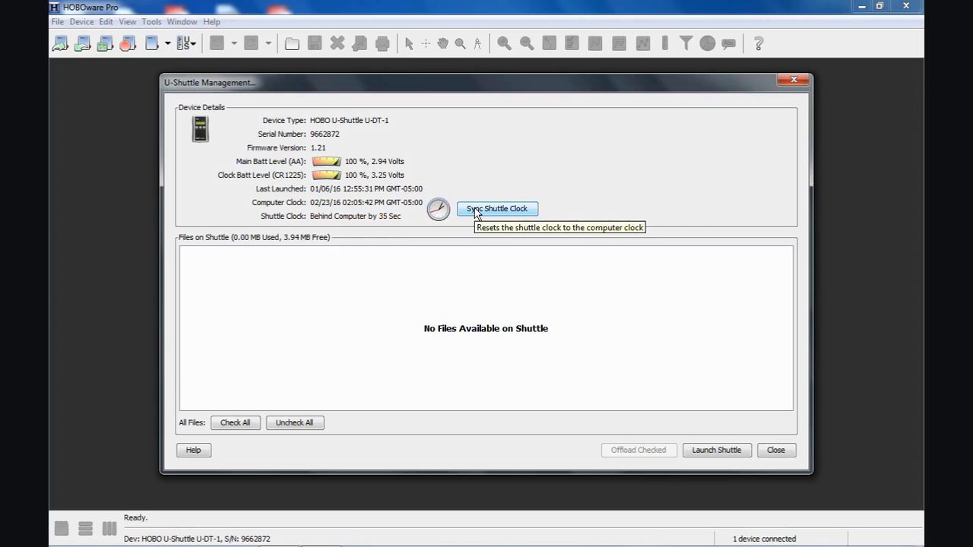
Step: Sync the shuttle clock to the computer, removing the 35-second lag, and close the dialog
click(496, 208)
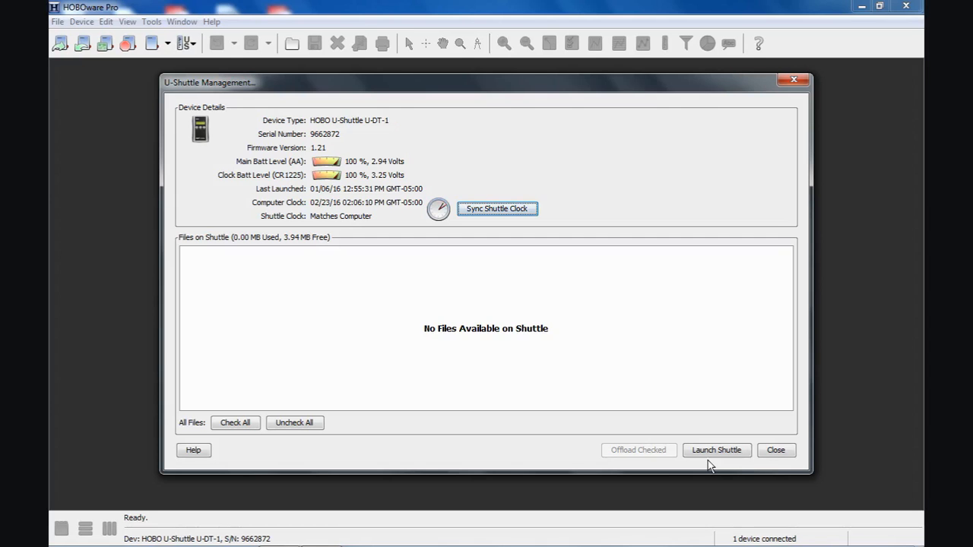
click(775, 450)
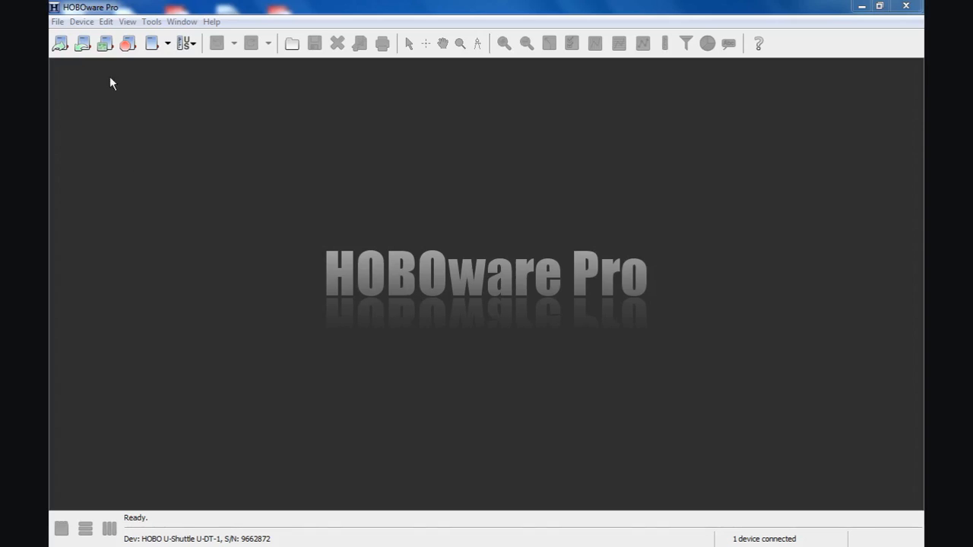
Step: Show the Device menu with its launch, readout and shuttle commands
click(81, 21)
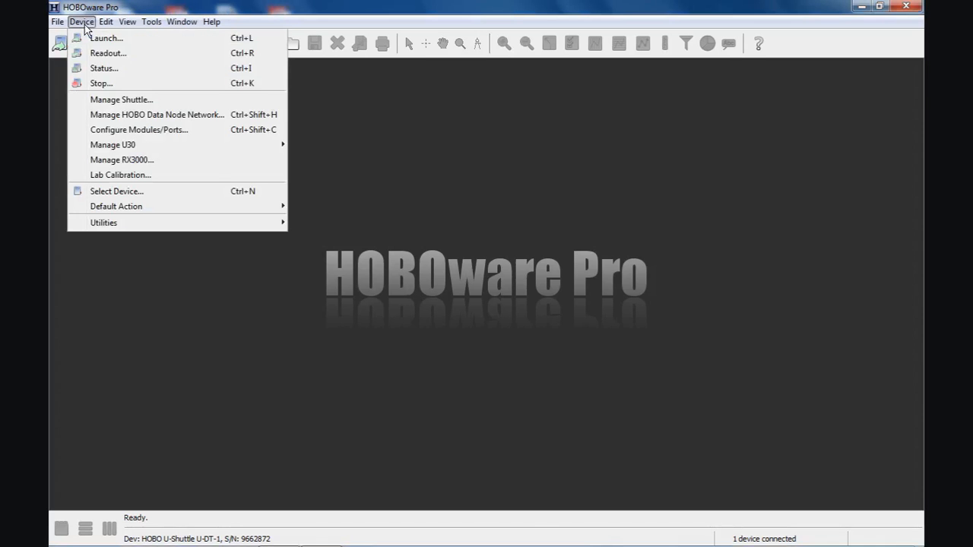
mouse_move(118, 114)
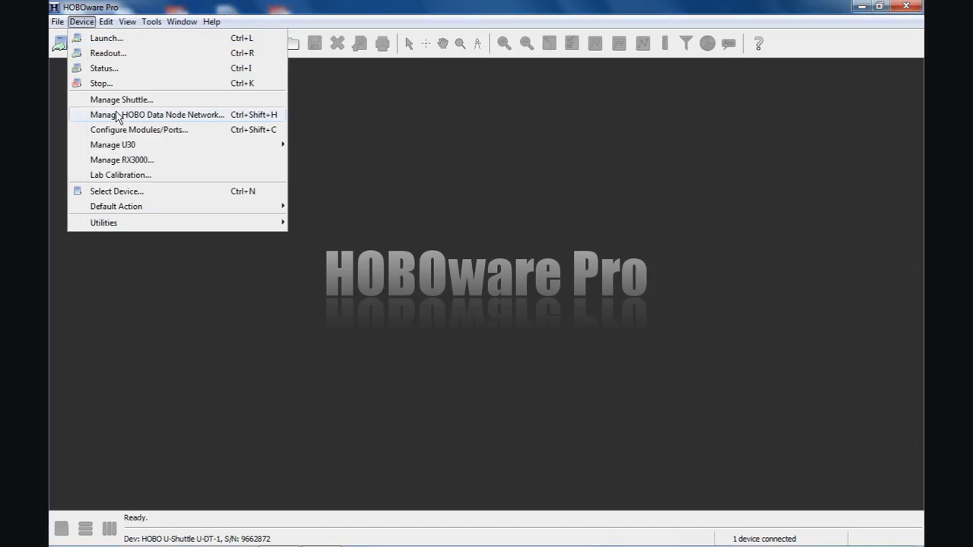
mouse_move(121, 99)
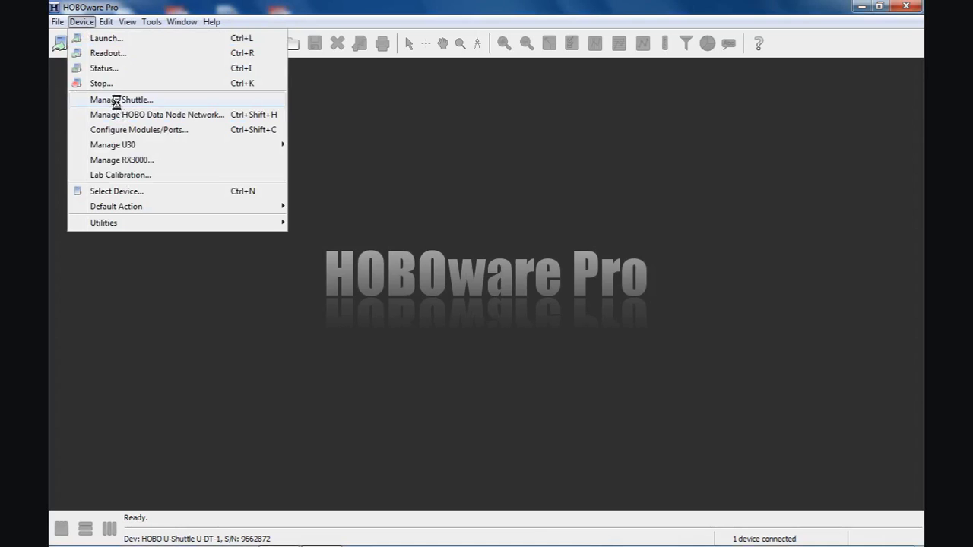
click(121, 100)
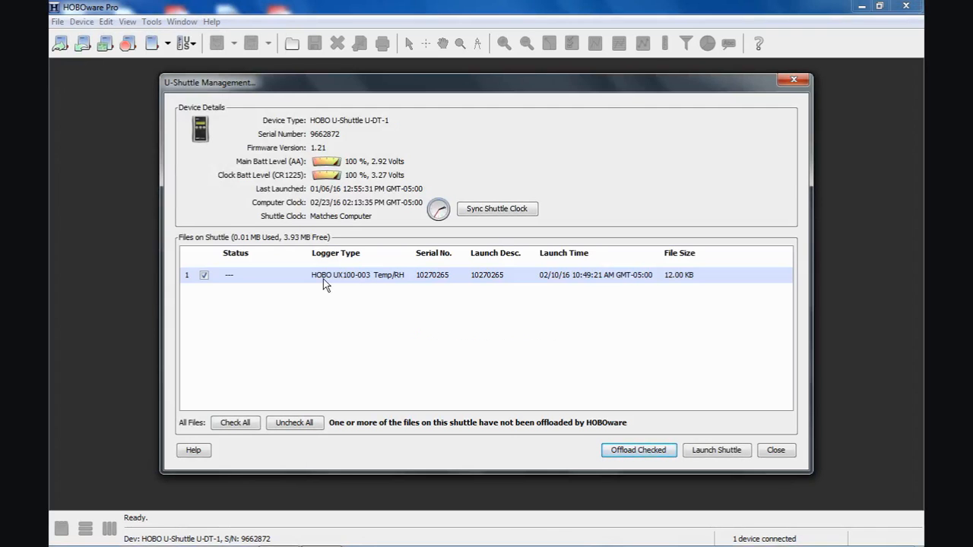
mouse_move(354, 294)
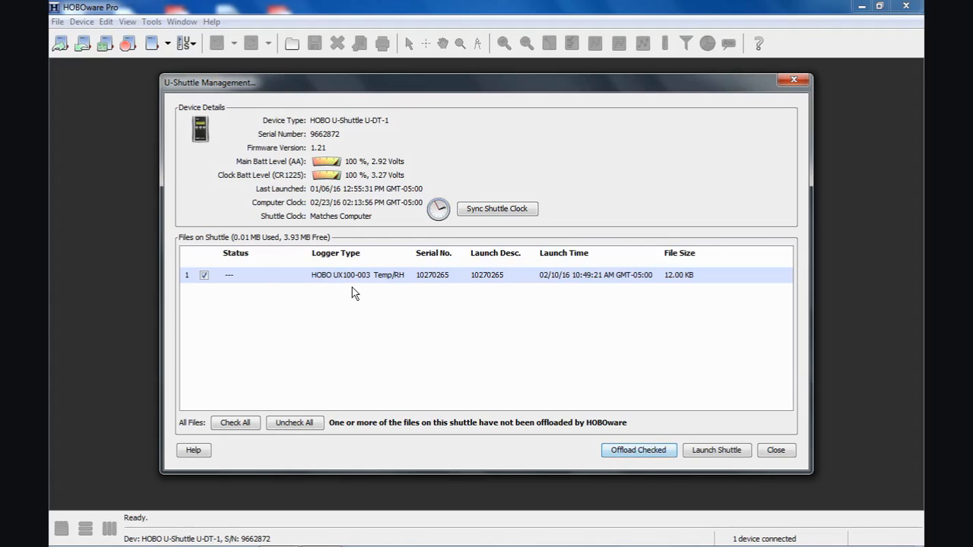
mouse_move(231, 264)
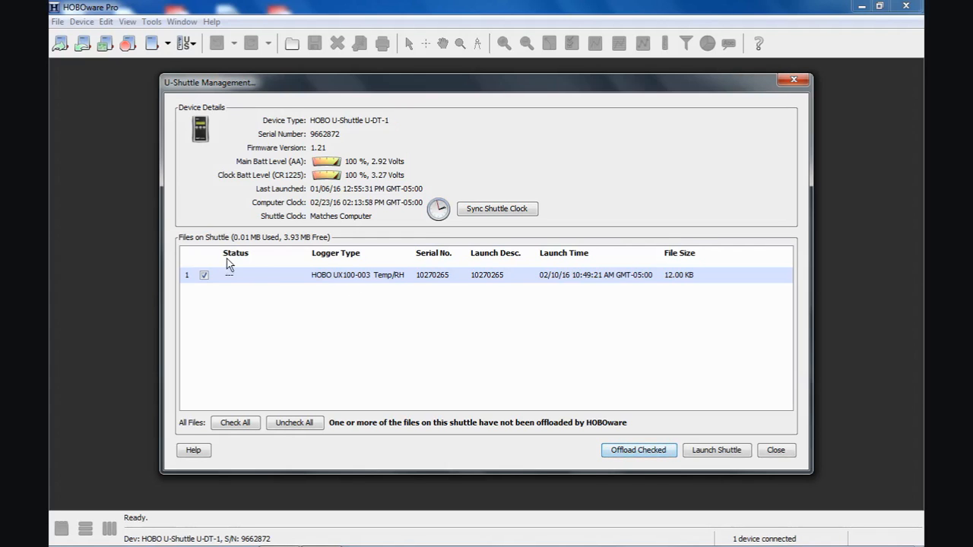
mouse_move(234, 280)
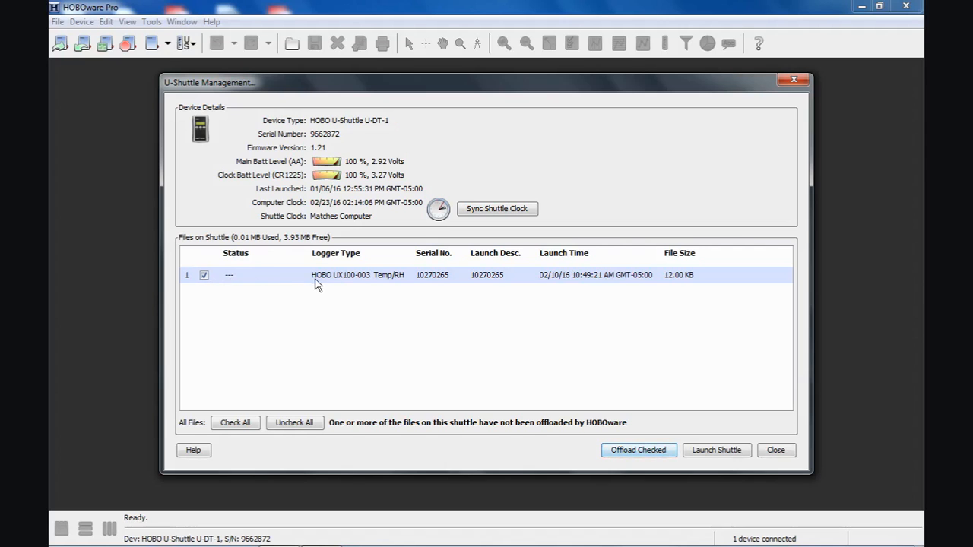
mouse_move(340, 296)
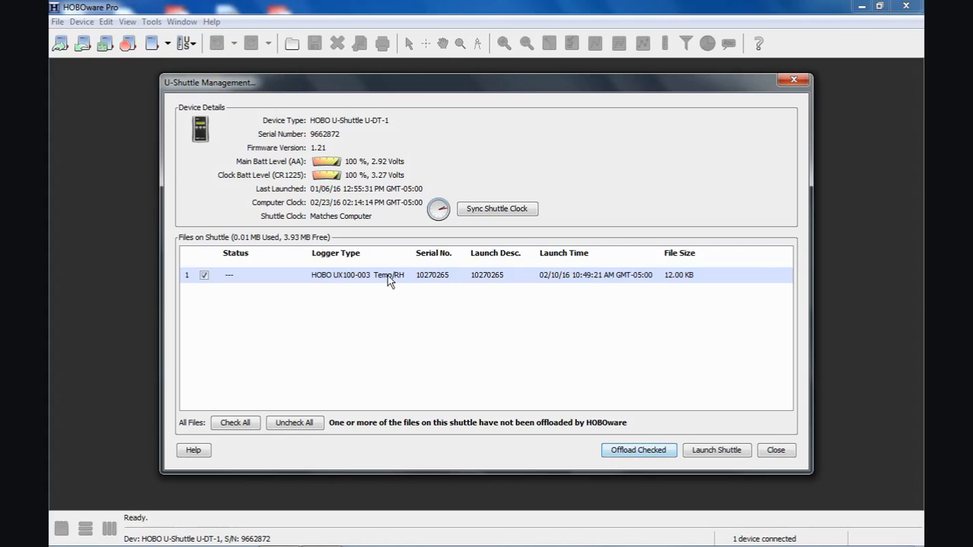
mouse_move(510, 284)
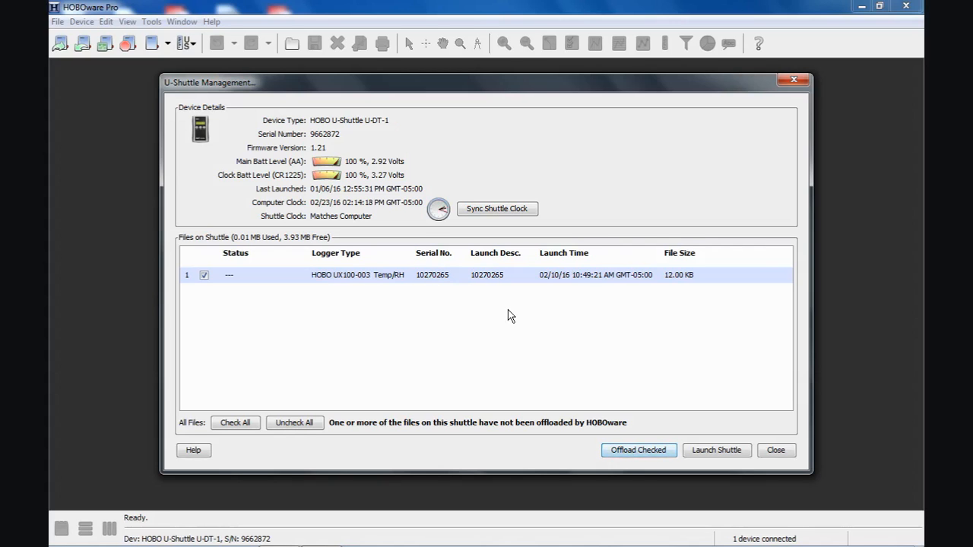
mouse_move(543, 324)
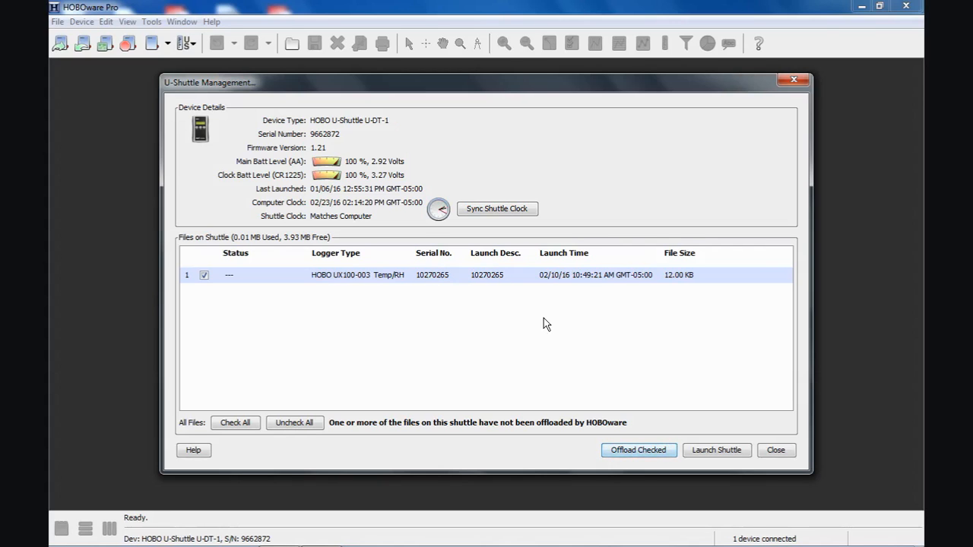
mouse_move(594, 308)
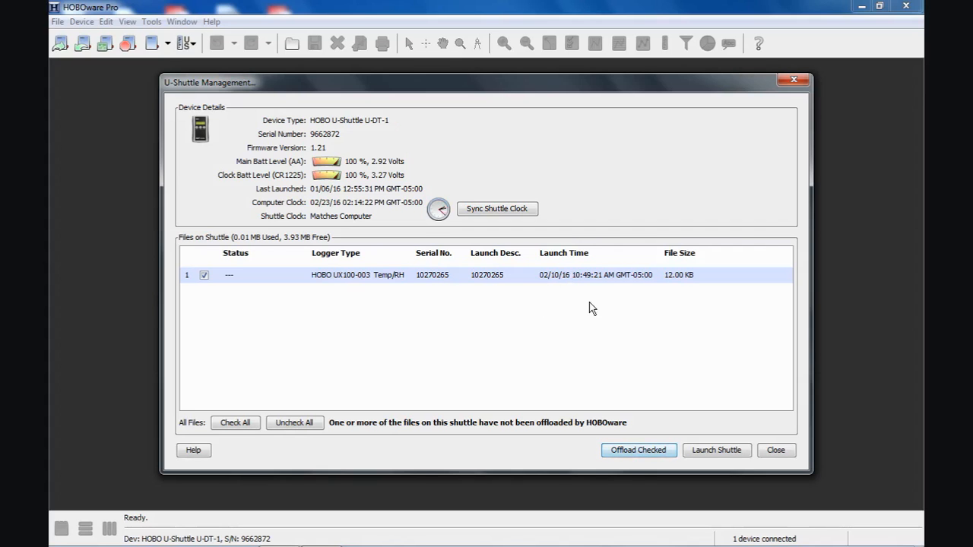
mouse_move(668, 285)
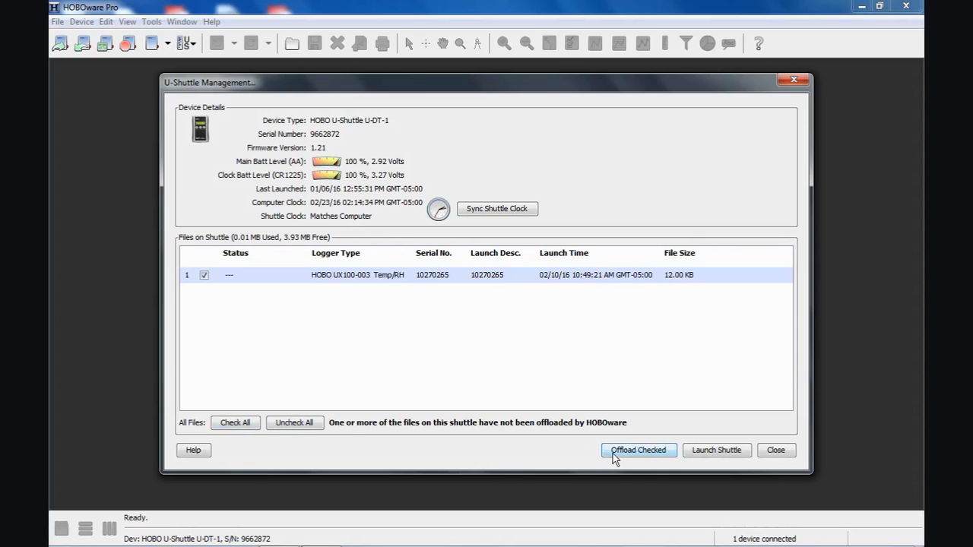
mouse_move(639, 450)
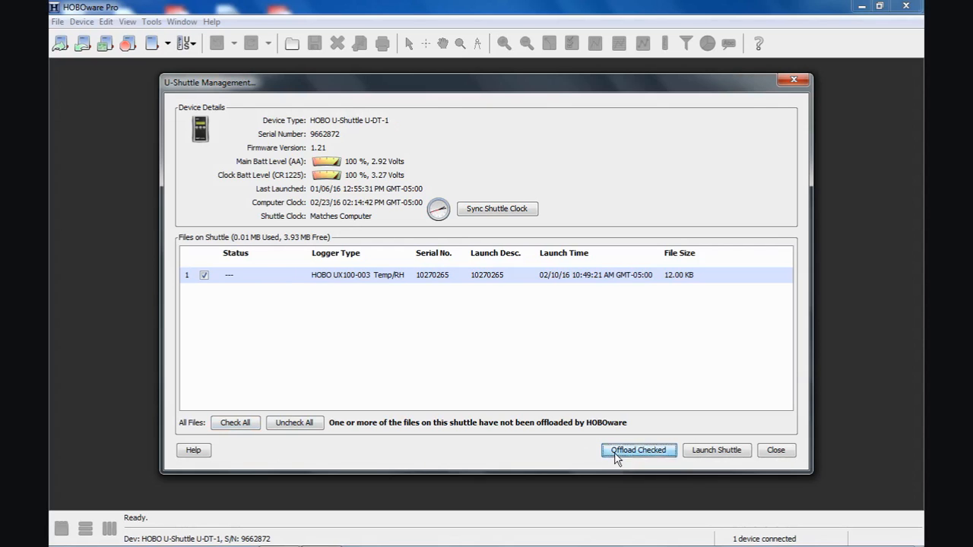
Step: Offload the checked UX100-003 logger file, ready to save as 10270265.hobo
click(639, 450)
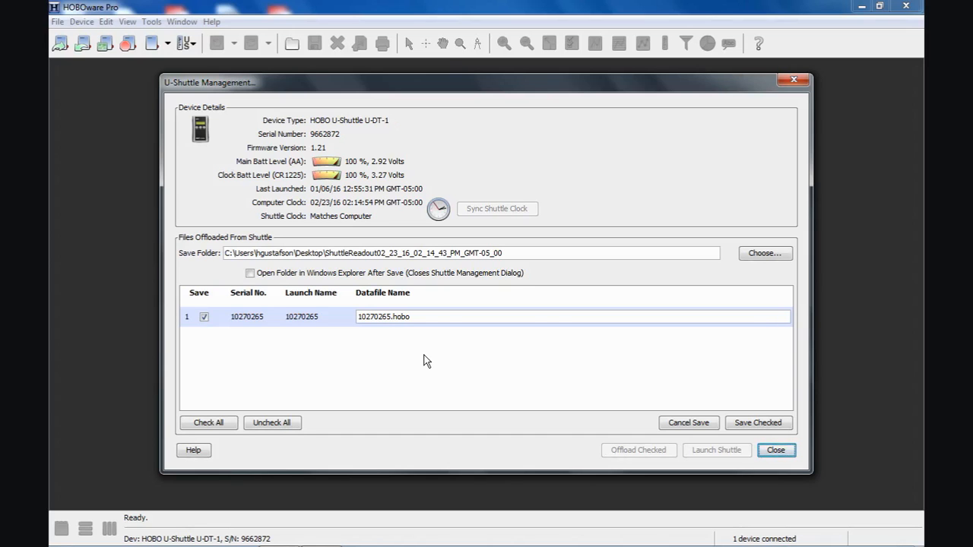
mouse_move(239, 241)
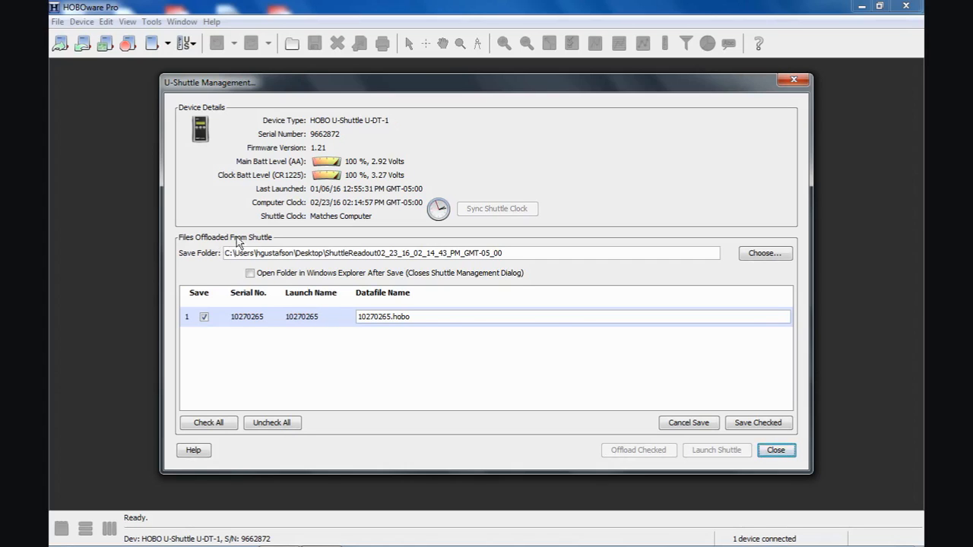
mouse_move(272, 258)
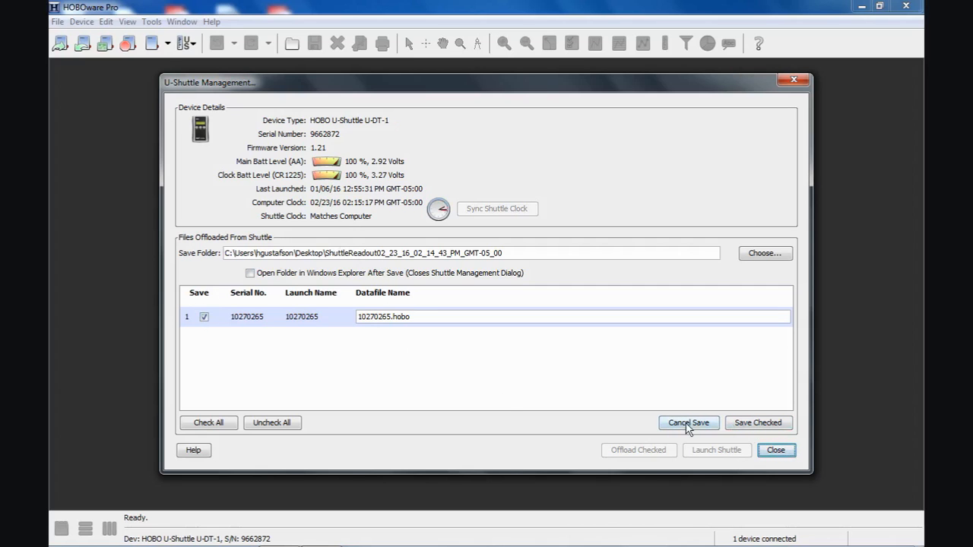
mouse_move(638, 385)
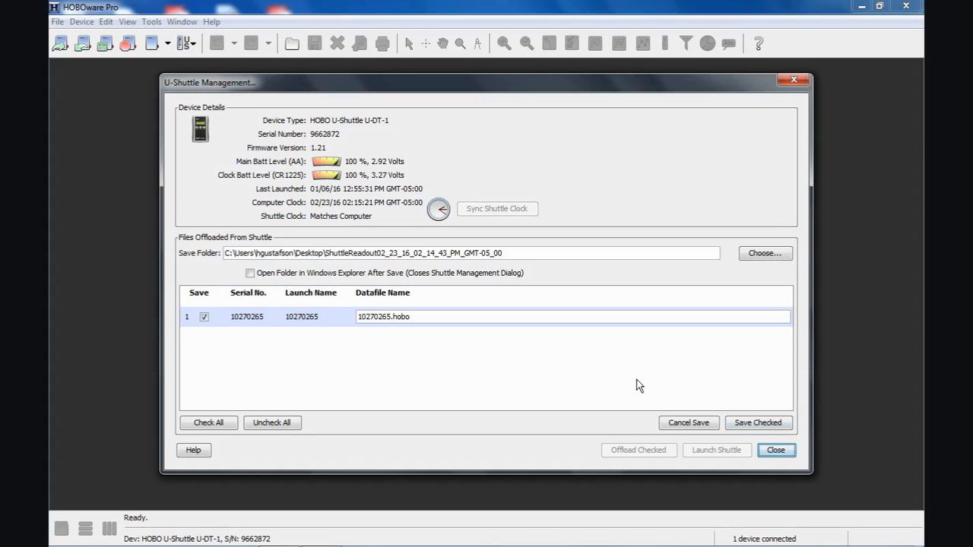
mouse_move(669, 338)
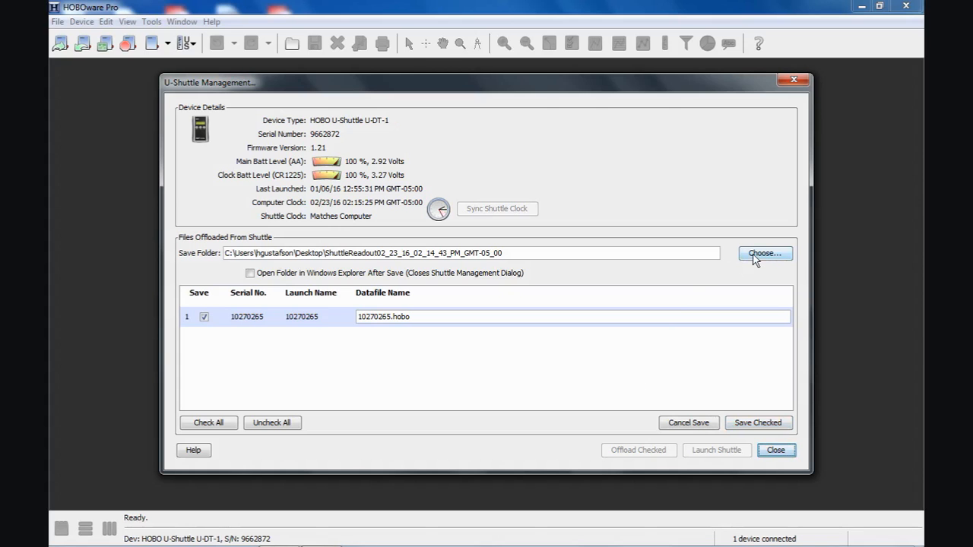
Step: Make the Desktop the save folder for the offloaded logger file
click(765, 254)
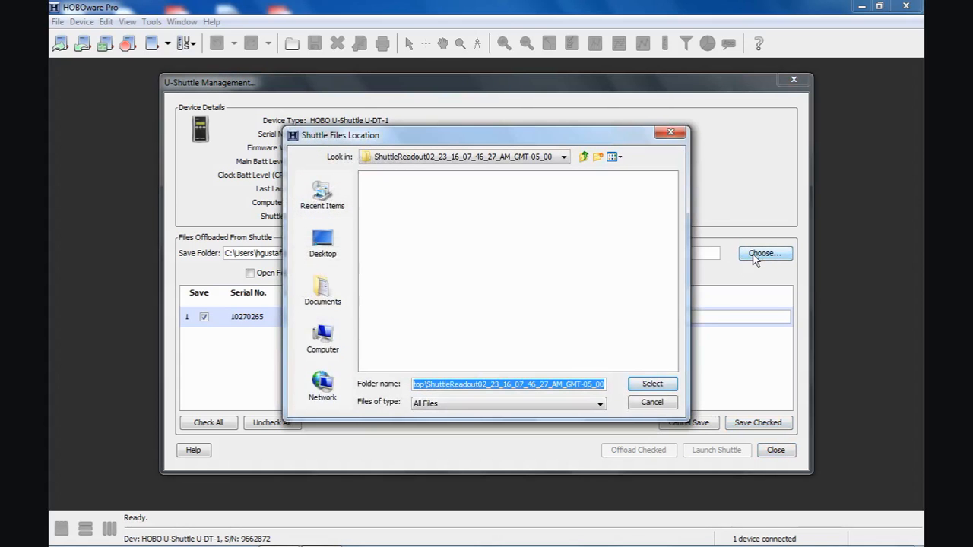
mouse_move(599, 188)
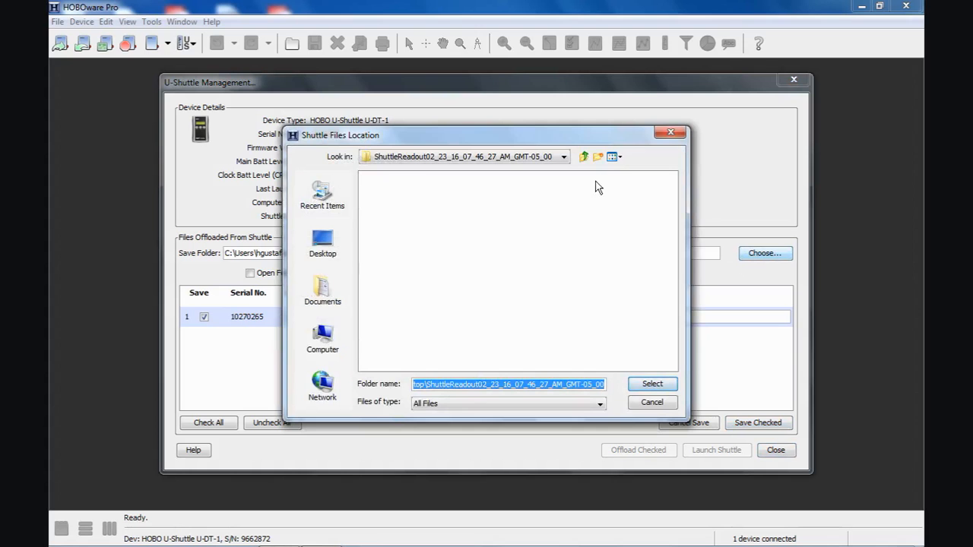
click(584, 157)
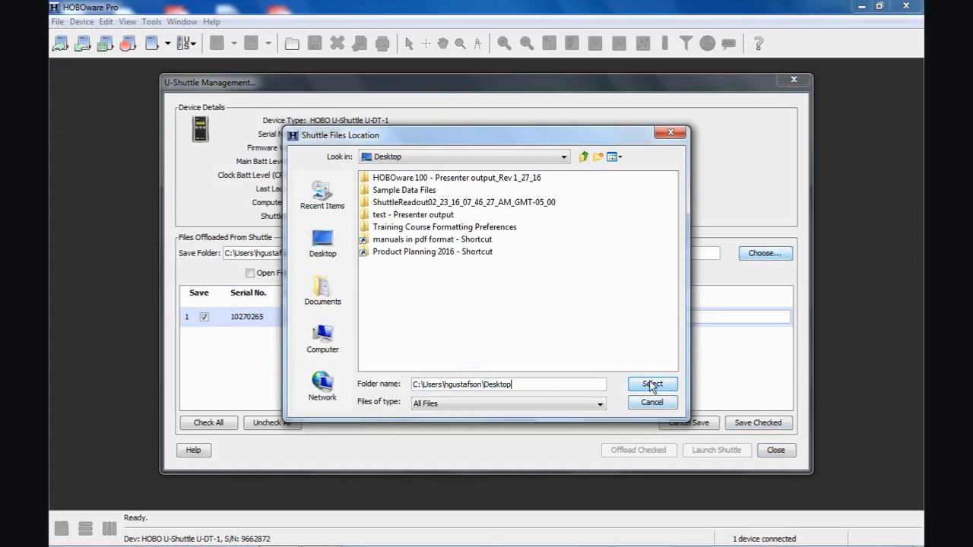
click(651, 384)
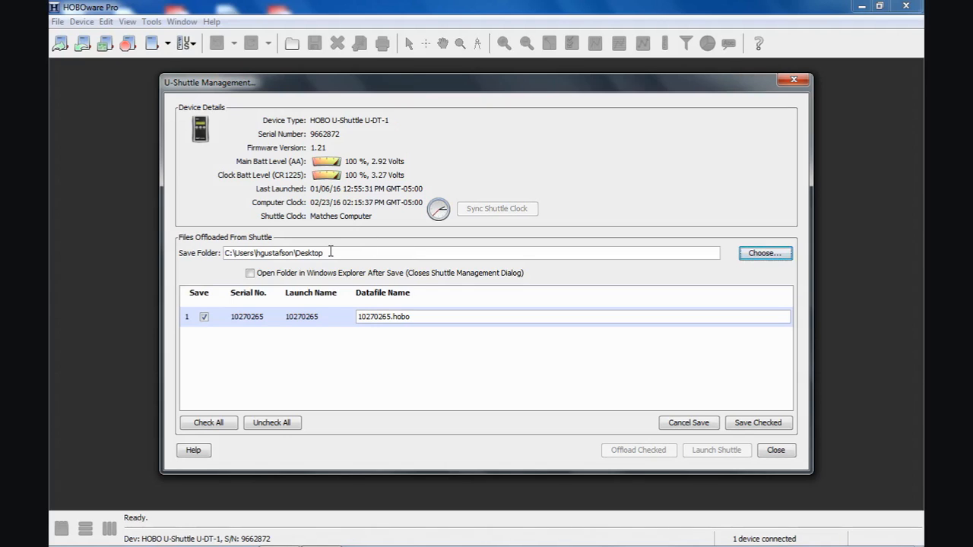
mouse_move(352, 371)
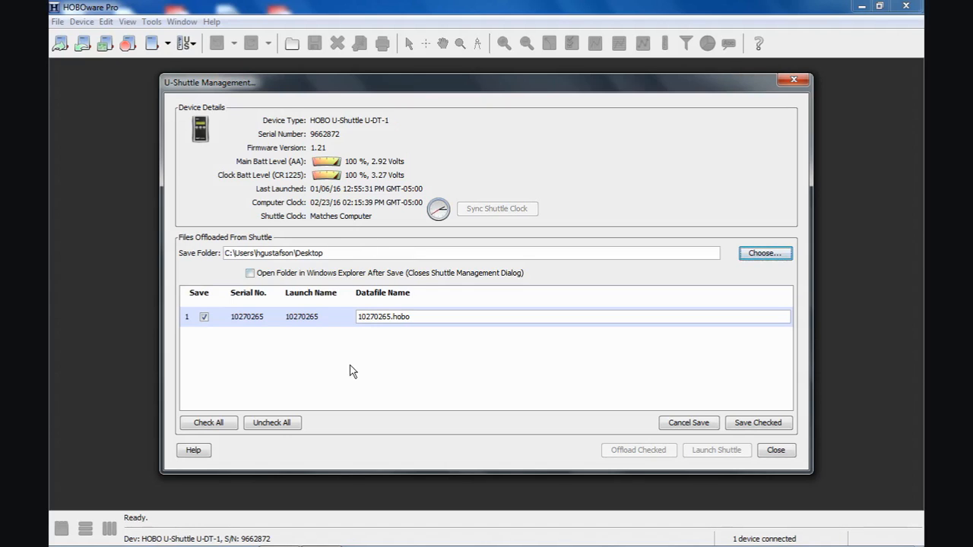
mouse_move(373, 387)
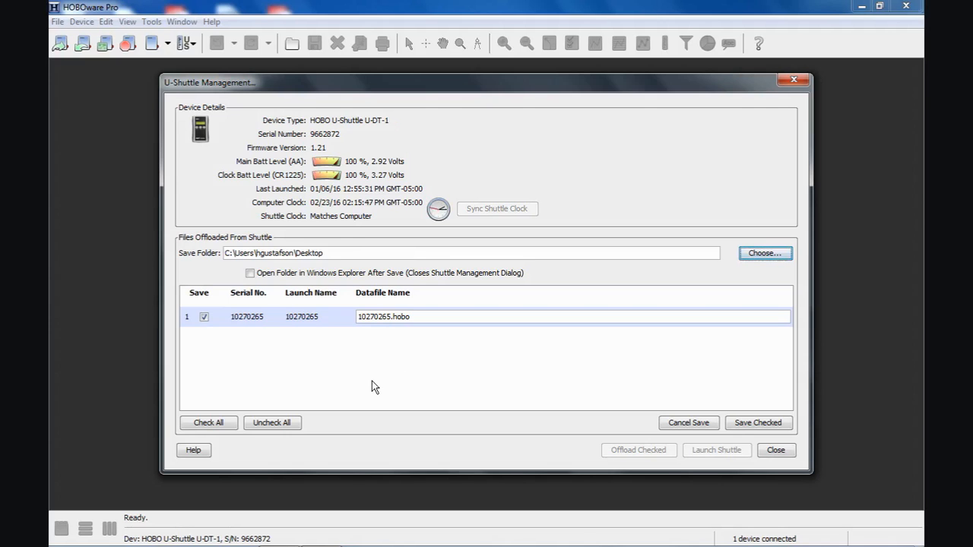
mouse_move(717, 450)
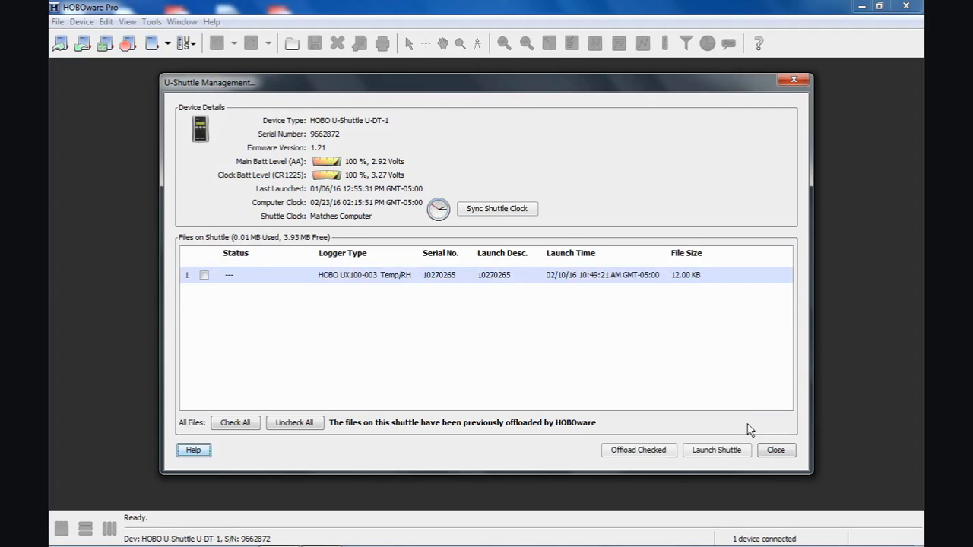
mouse_move(707, 372)
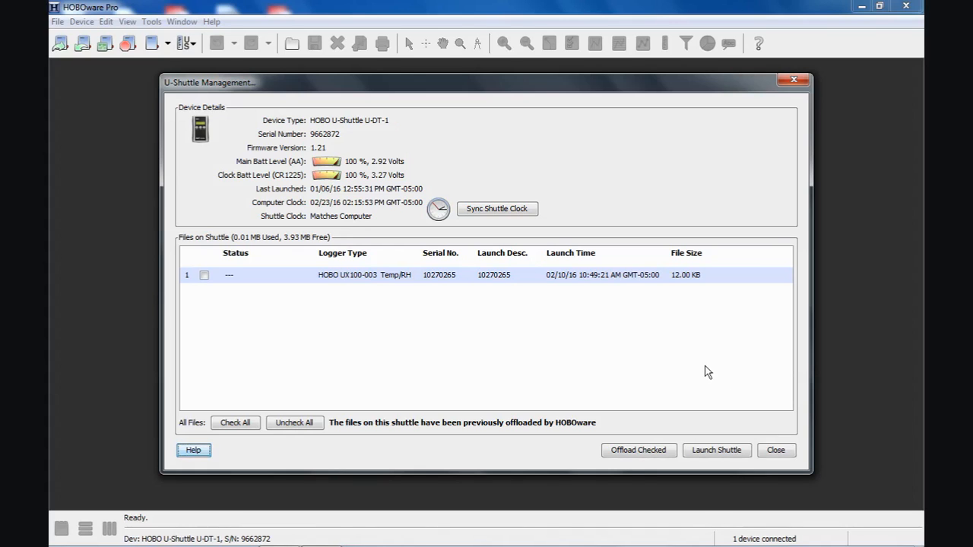
mouse_move(447, 332)
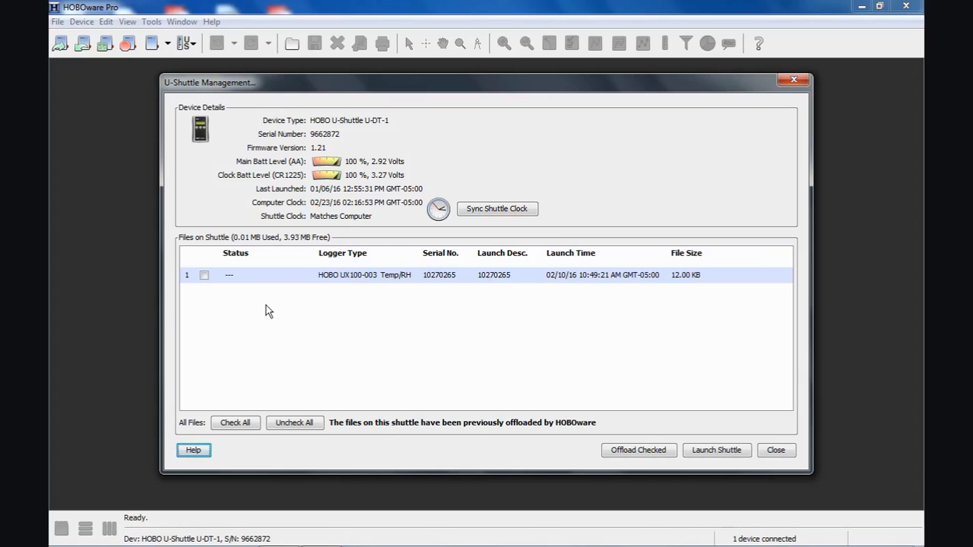
mouse_move(687, 436)
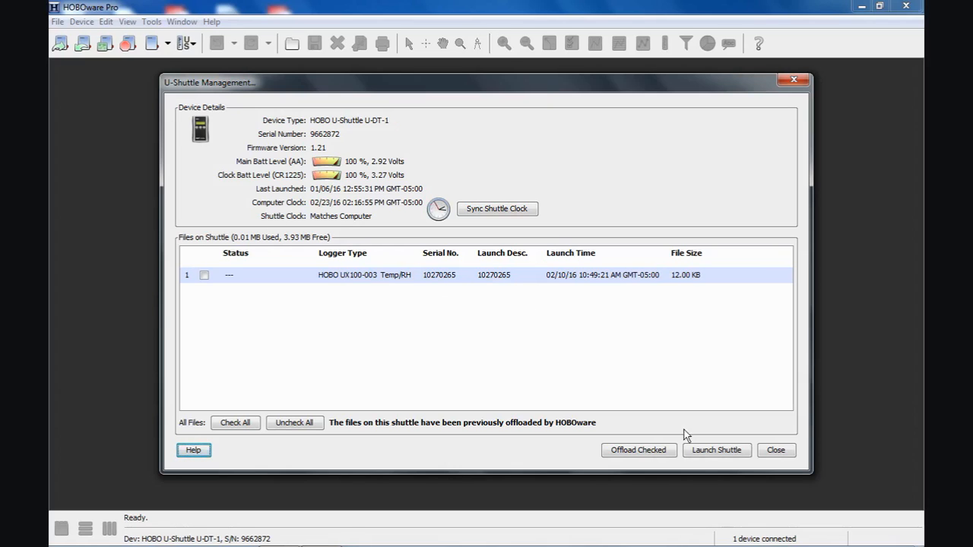
mouse_move(715, 450)
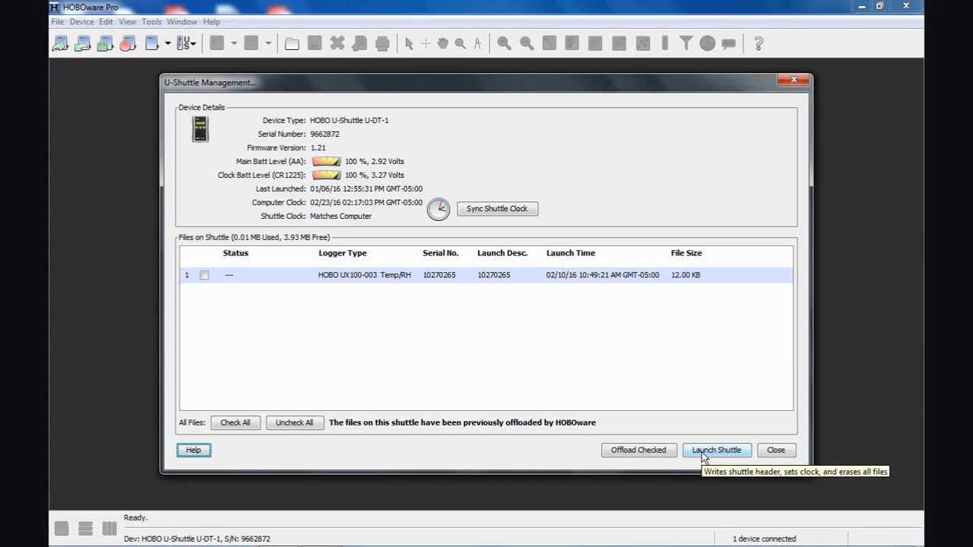
mouse_move(703, 456)
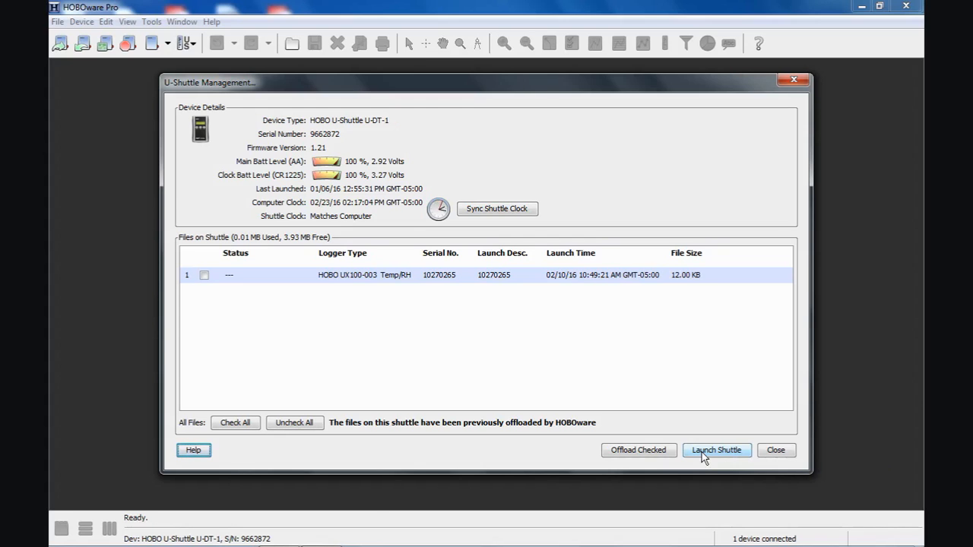
Step: Relaunch the shuttle, confirming erasure of its stored files
click(715, 449)
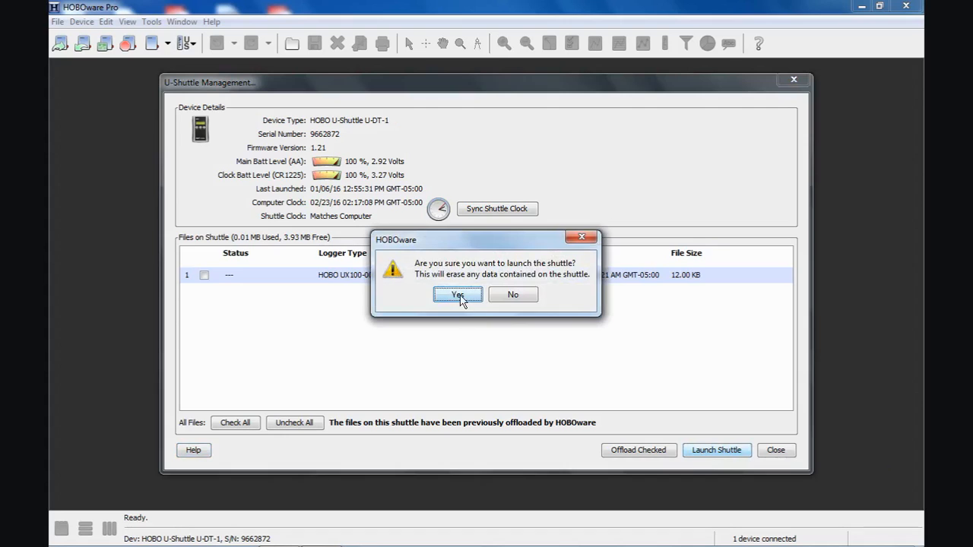
click(457, 295)
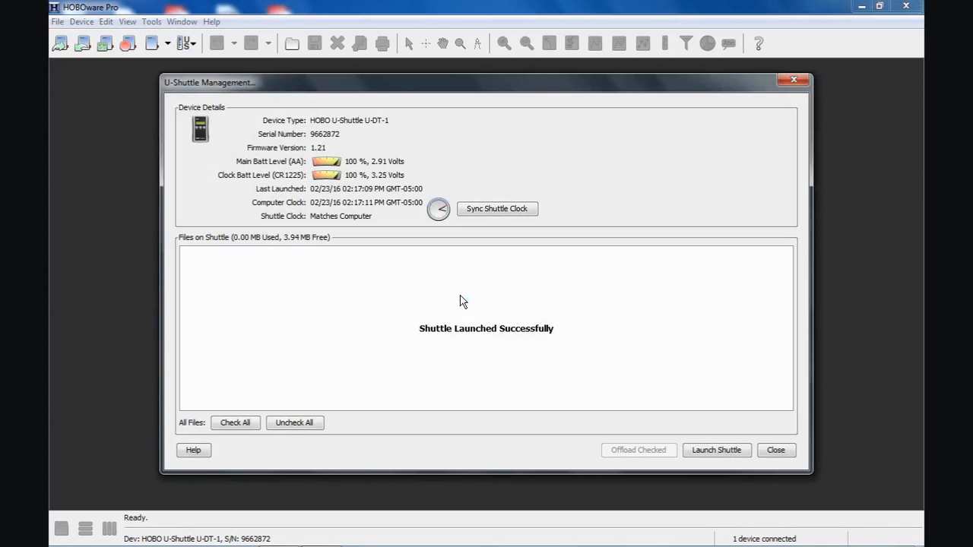